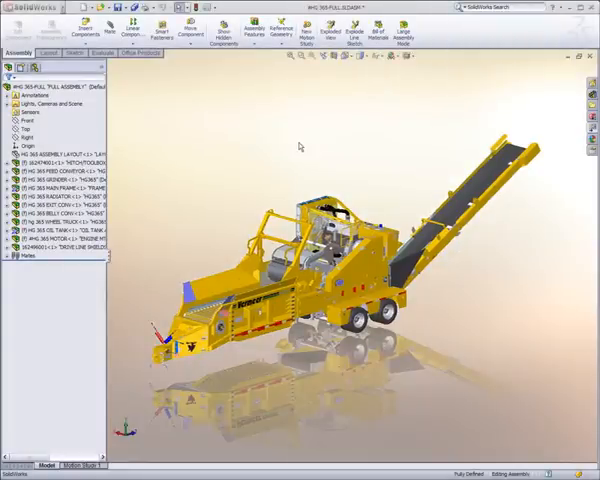
{"action": "mouse_move", "coordinate": [462, 244]}
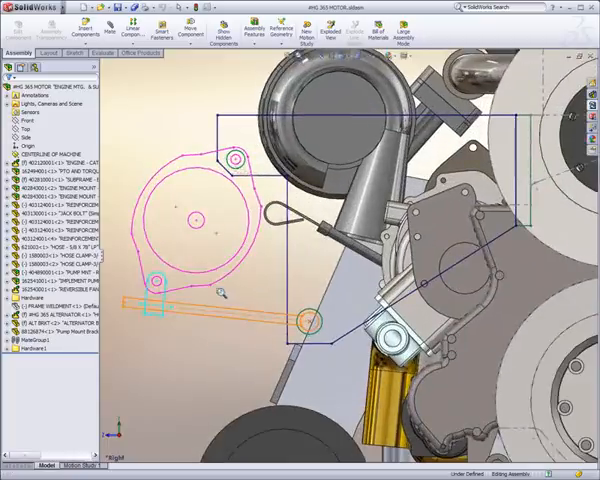
{"action": "mouse_move", "coordinate": [164, 320]}
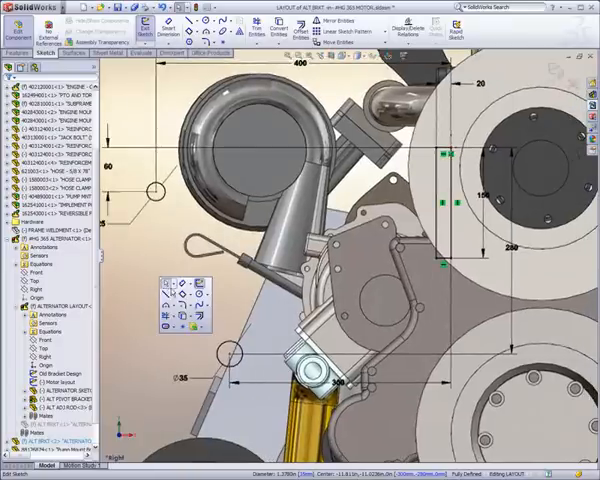
{"action": "left_click", "coordinate": [150, 190]}
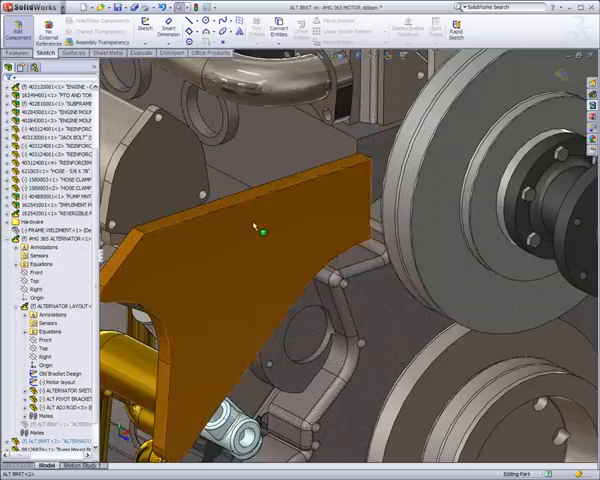
{"action": "mouse_move", "coordinate": [230, 244]}
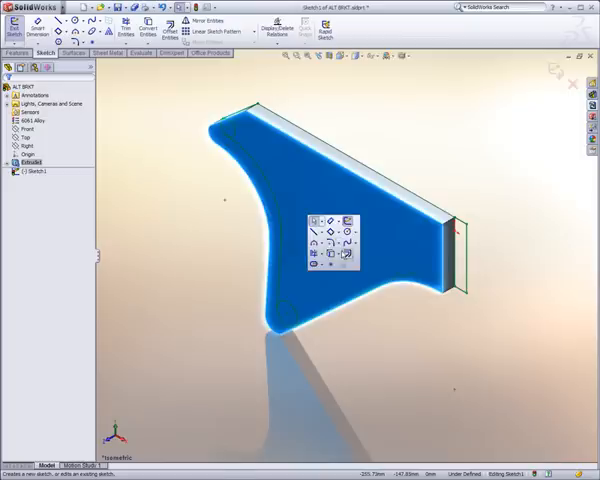
Cut a triangular lightening hole through the web and add a cylindrical boss at the upper end
{"action": "left_click", "coordinate": [152, 30]}
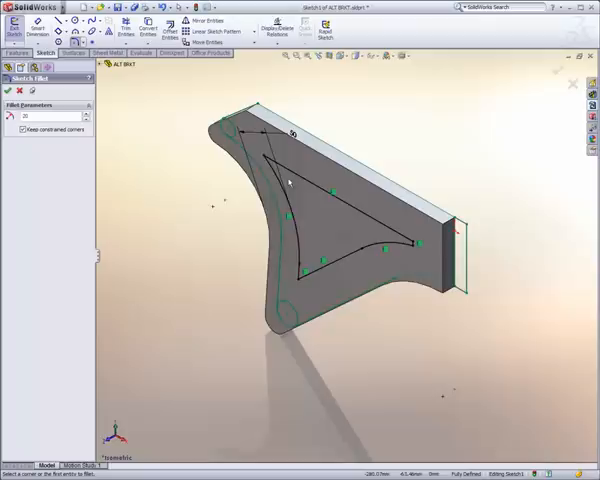
{"action": "left_click", "coordinate": [376, 248]}
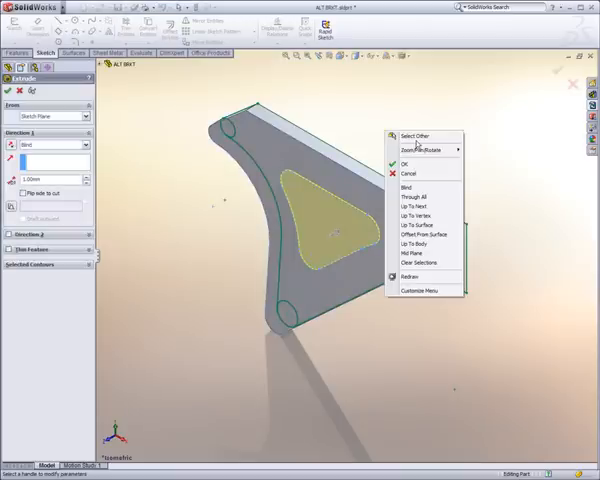
{"action": "left_click", "coordinate": [392, 162]}
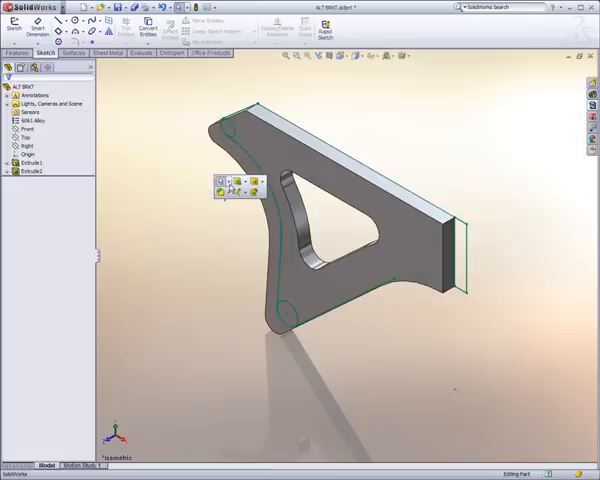
{"action": "left_click", "coordinate": [212, 184]}
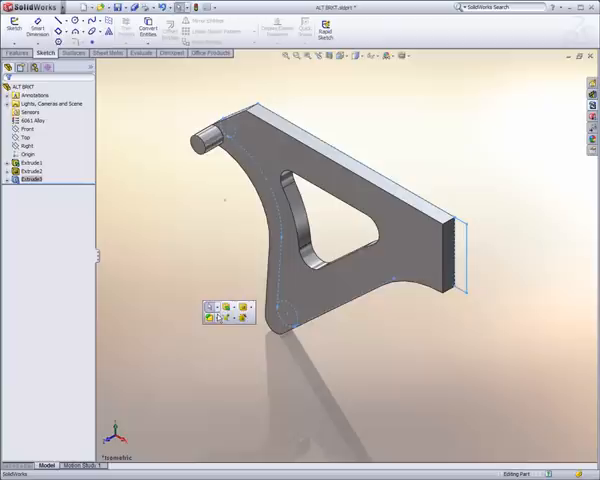
Add a matching boss at the lower end and extrude the mounting end into an L-shaped flange
{"action": "left_click", "coordinate": [208, 304]}
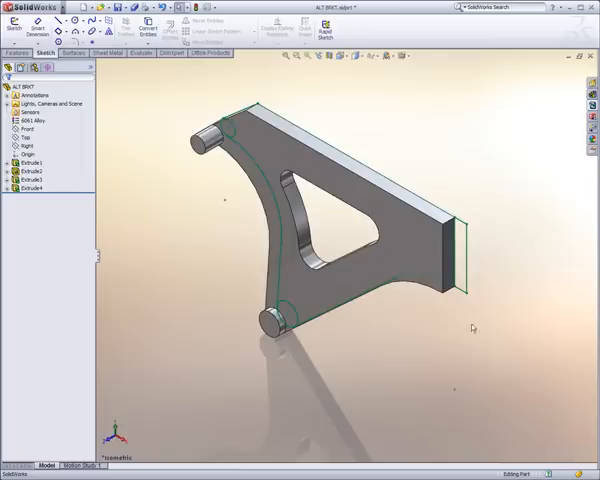
{"action": "left_click", "coordinate": [444, 250]}
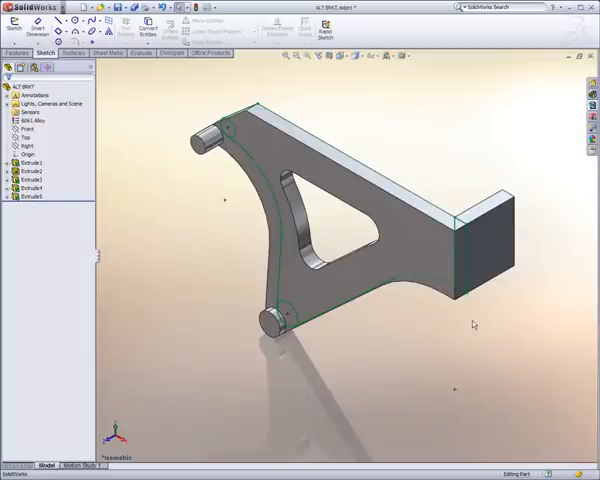
{"action": "left_click_drag", "start_coordinate": [472, 324], "coordinate": [470, 304]}
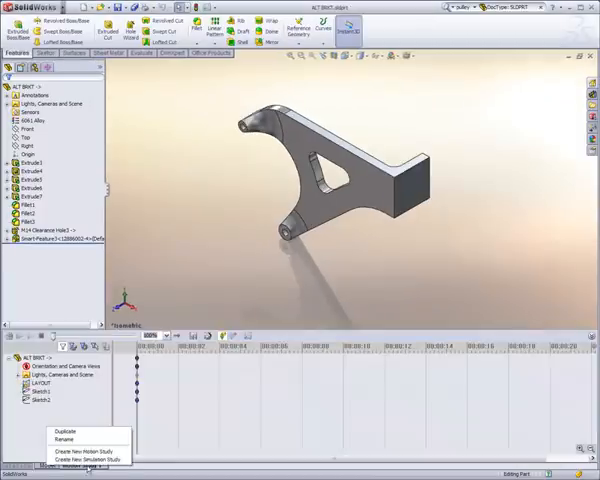
Apply a 2500 force load across the bracket's two boss faces
{"action": "left_click", "coordinate": [78, 458]}
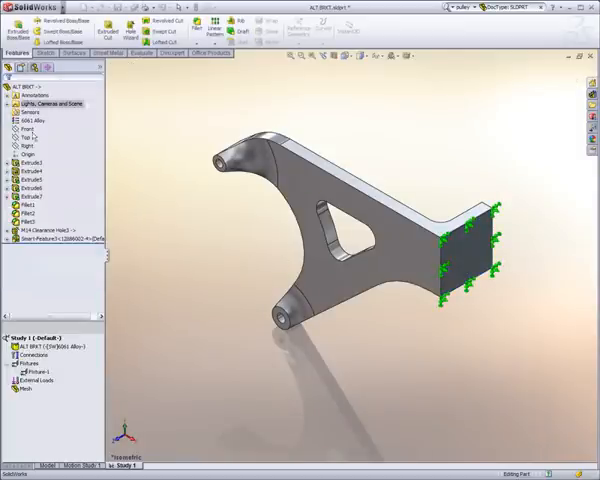
{"action": "right_click", "coordinate": [30, 372]}
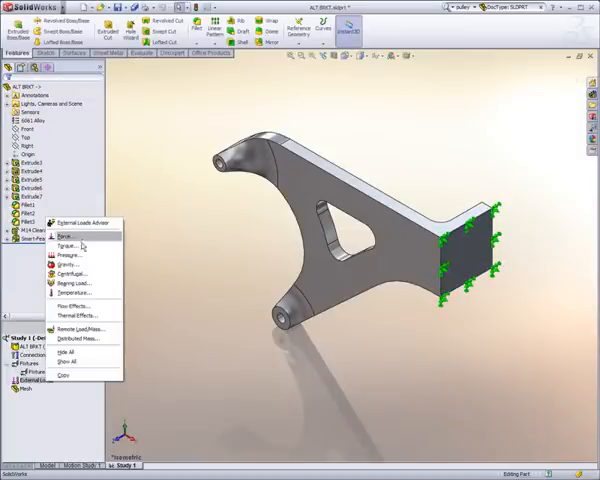
{"action": "left_click", "coordinate": [68, 228]}
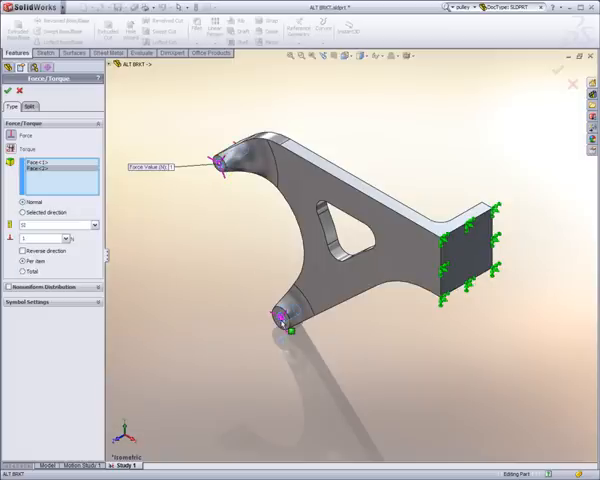
{"action": "left_click", "coordinate": [24, 212]}
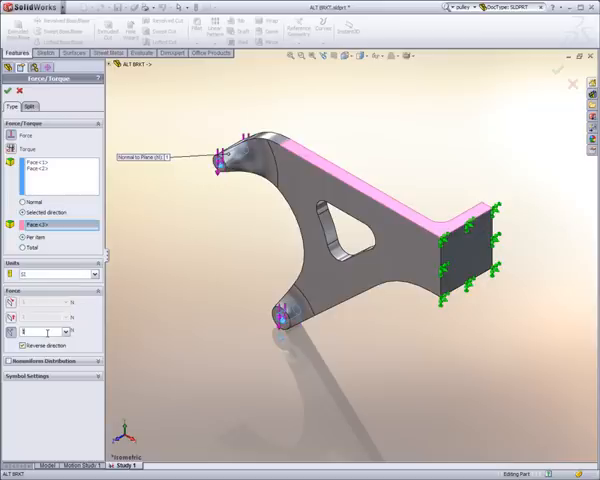
{"action": "type", "text": "2500"}
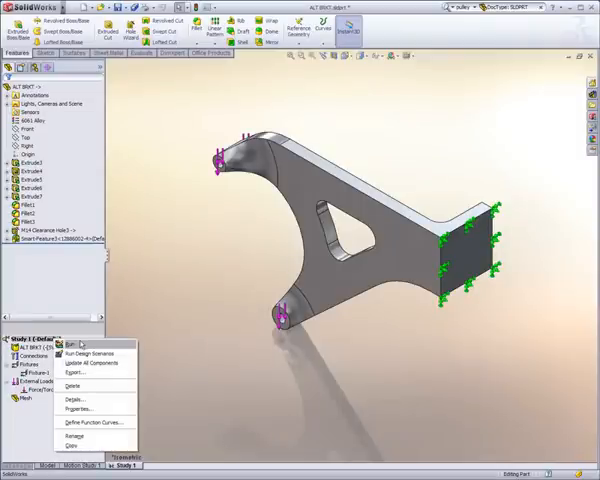
Run the stress study and bring up the stress result plot options
{"action": "left_click", "coordinate": [70, 352]}
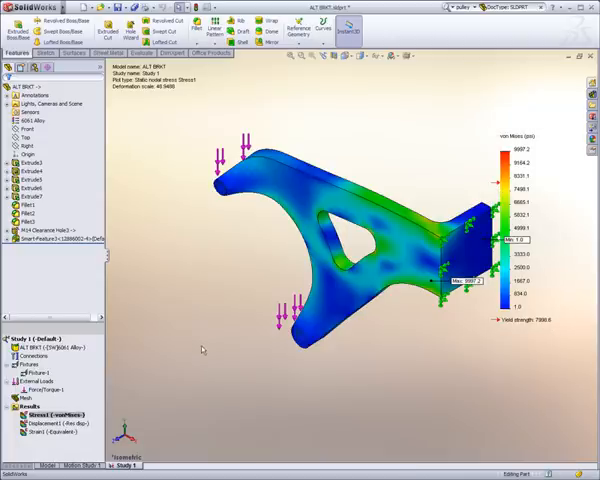
{"action": "right_click", "coordinate": [54, 412]}
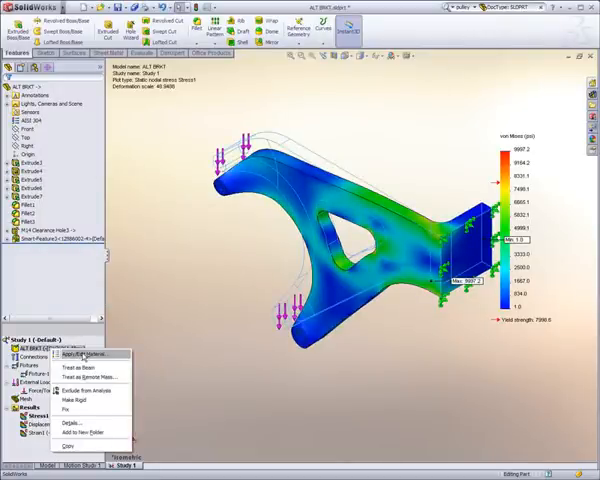
{"action": "left_click", "coordinate": [90, 356]}
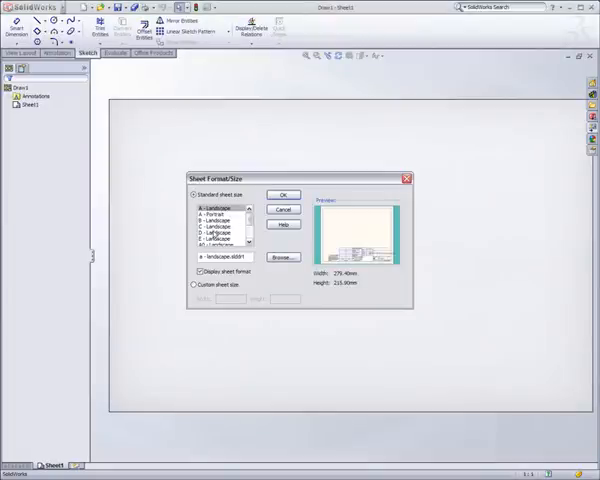
Accept the sheet size and choose the belt-drive assembly for the model views
{"action": "left_click", "coordinate": [282, 194]}
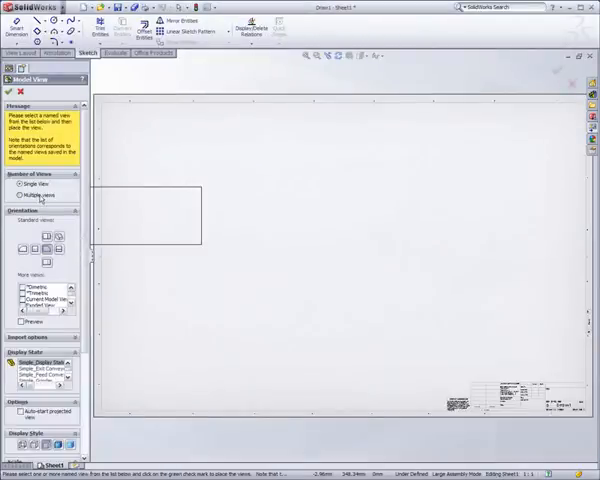
{"action": "left_click", "coordinate": [24, 196]}
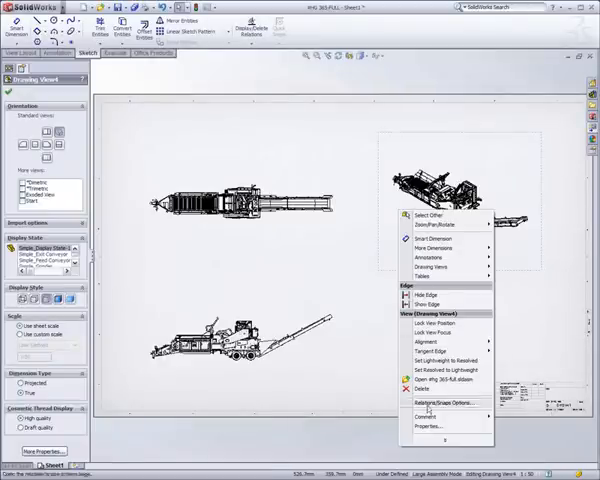
Set the drawing view to show the assembly in its exploded state
{"action": "left_click", "coordinate": [412, 428]}
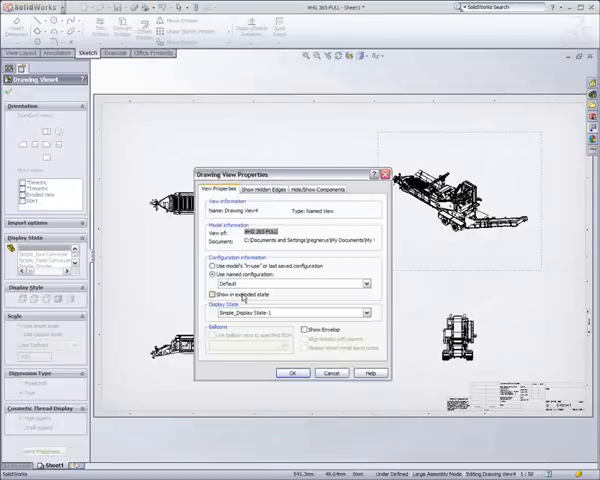
{"action": "left_click", "coordinate": [206, 296]}
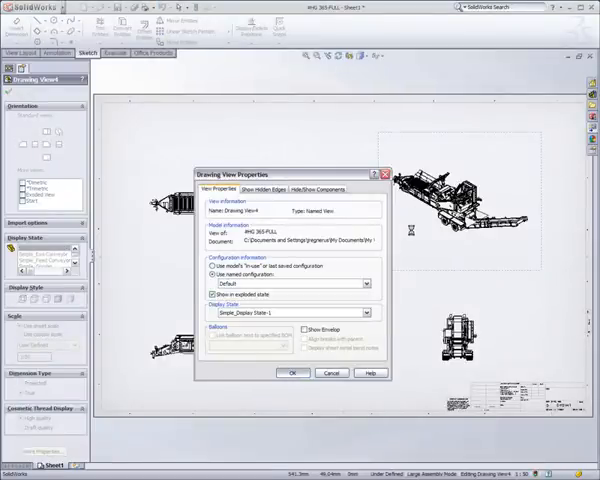
{"action": "left_click", "coordinate": [292, 372]}
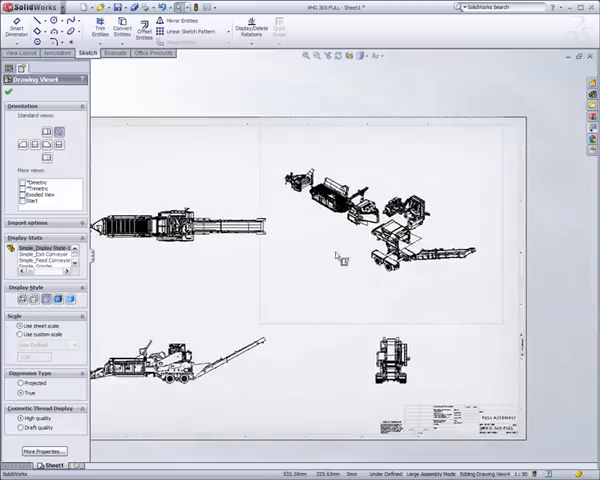
{"action": "left_click", "coordinate": [354, 238]}
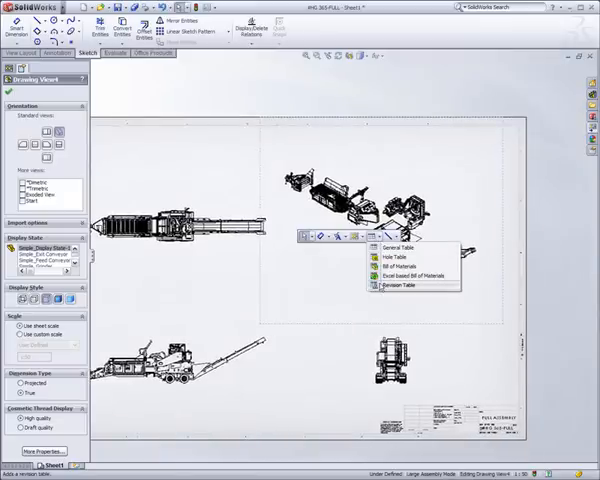
Insert a bill of materials table and begin ballooning the exploded view
{"action": "left_click", "coordinate": [390, 264]}
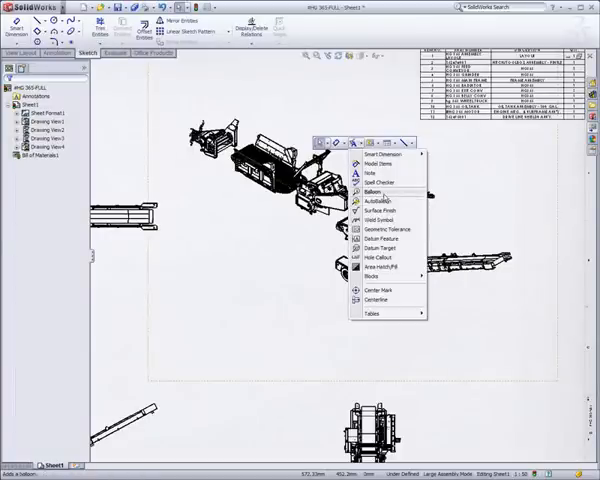
{"action": "left_click", "coordinate": [382, 192]}
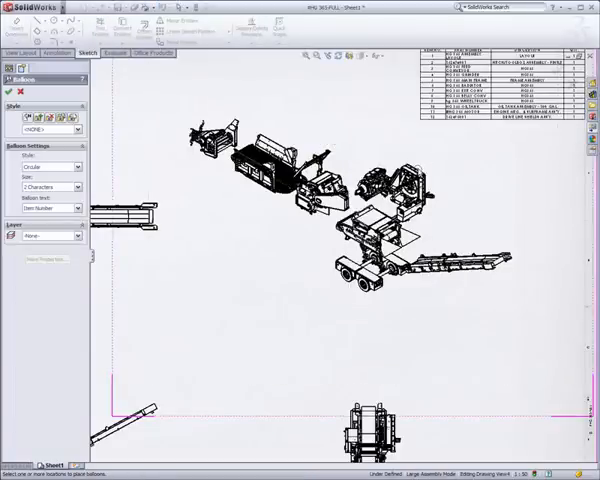